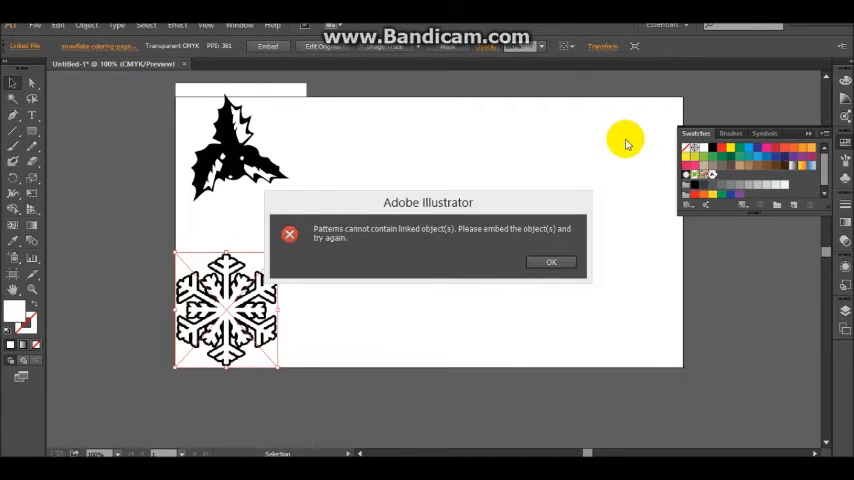
mouse_move(615, 165)
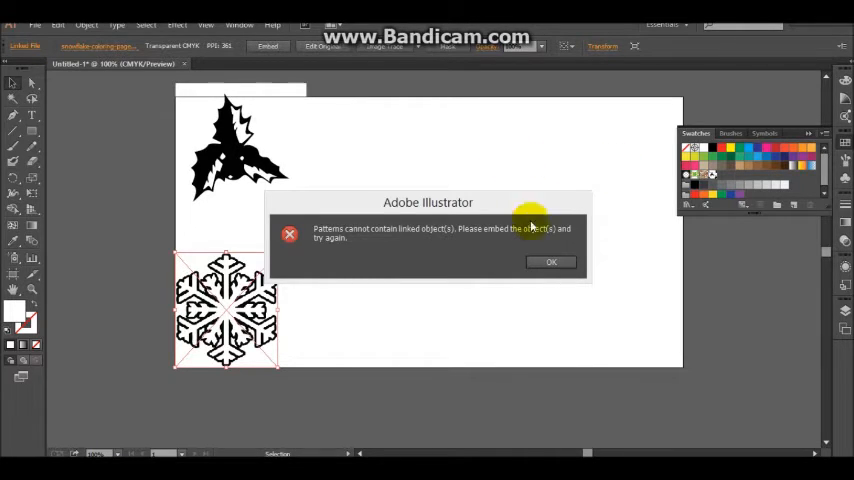
- Dismiss the 'Patterns cannot contain linked object(s)' alert with OK
click(551, 262)
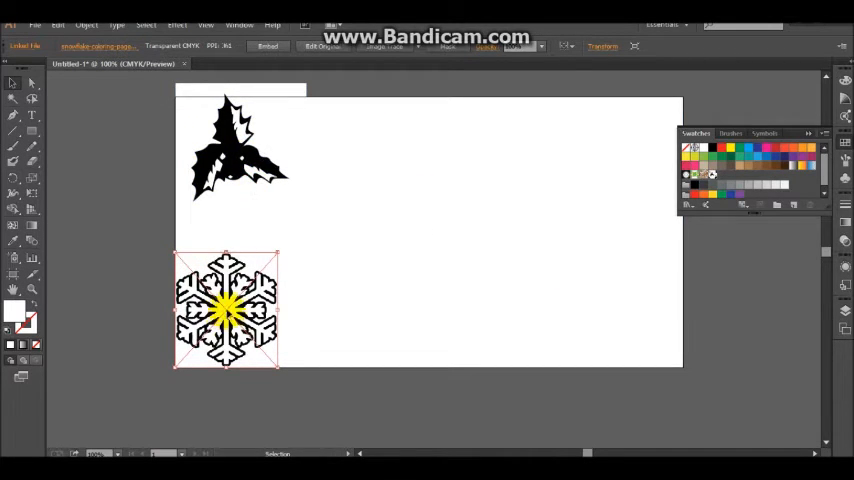
- Image-trace the linked snowflake picture via Object > Image Trace > Make
click(86, 25)
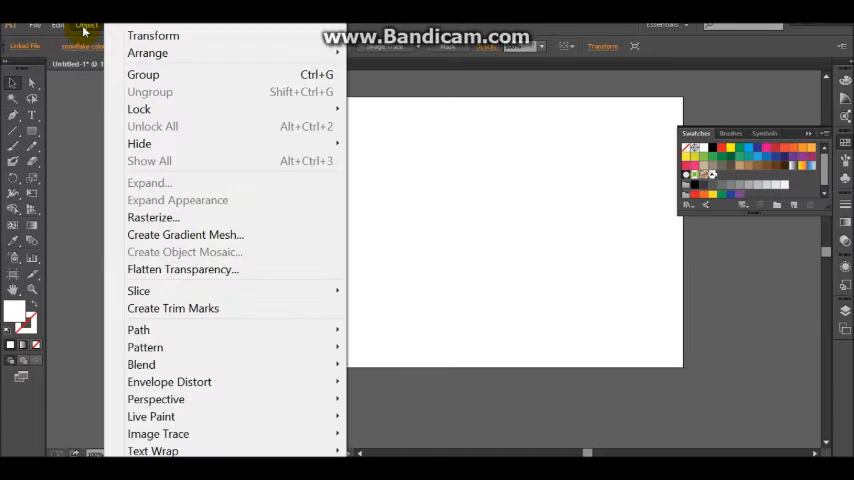
mouse_move(224, 433)
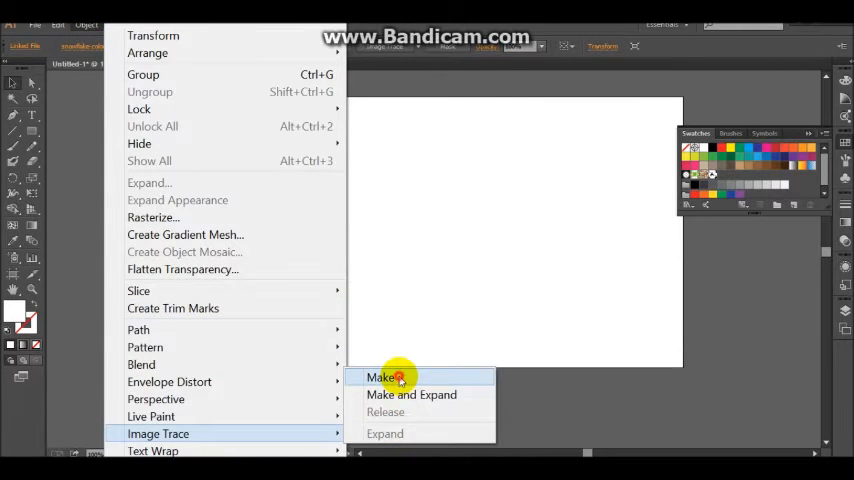
click(379, 377)
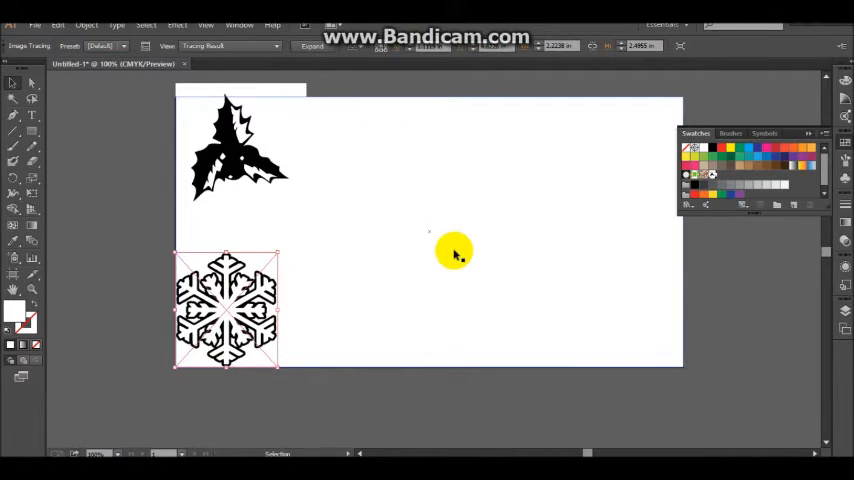
mouse_move(357, 170)
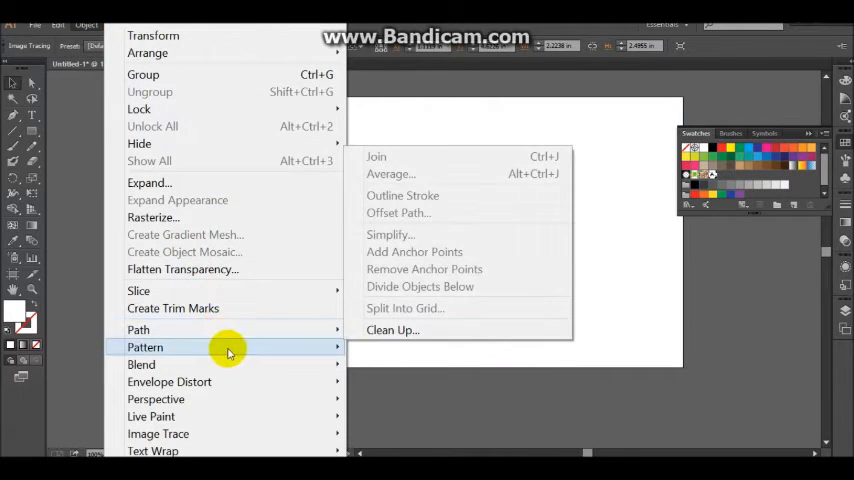
- Make a pattern from the traced snowflake and confirm the new-swatch notice
click(145, 347)
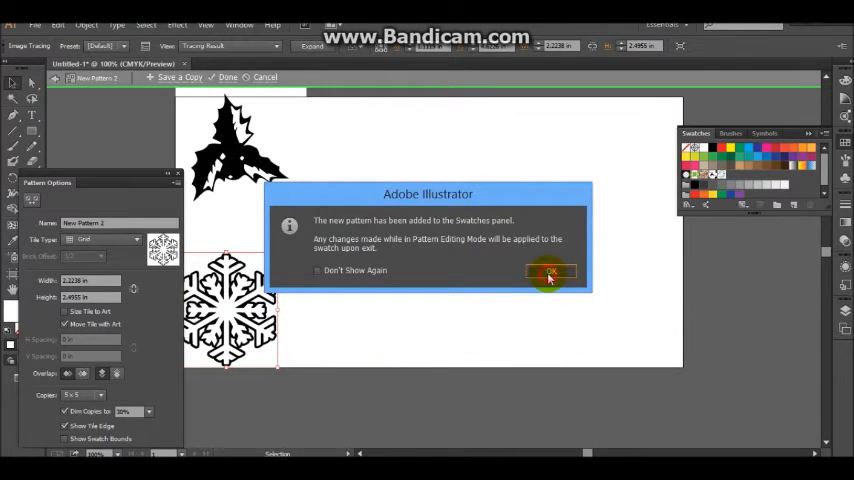
click(550, 272)
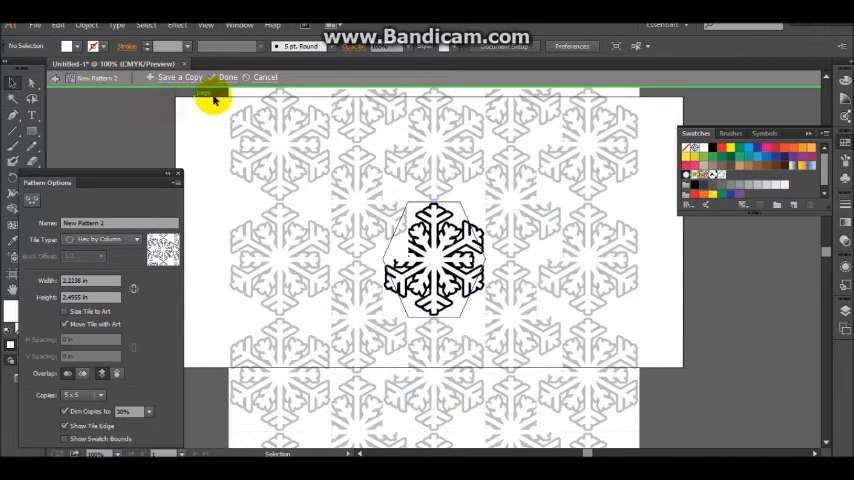
mouse_move(143, 118)
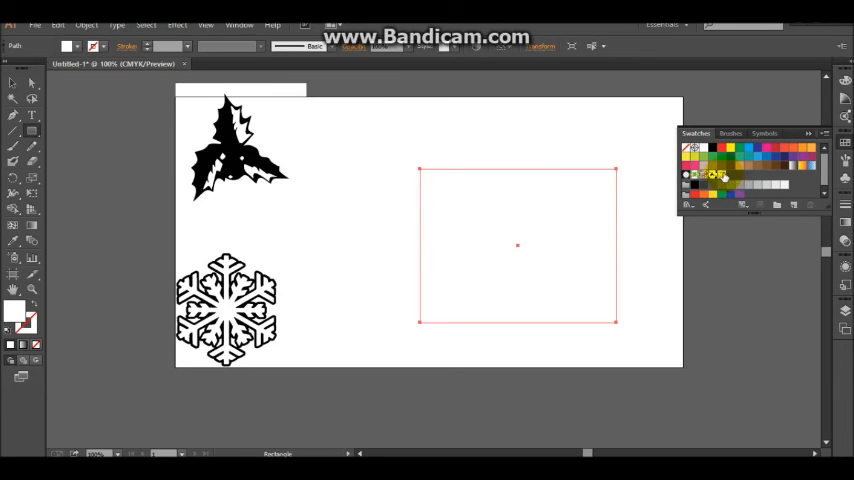
- Apply the snowflake pattern swatch as the rectangle's fill
click(715, 173)
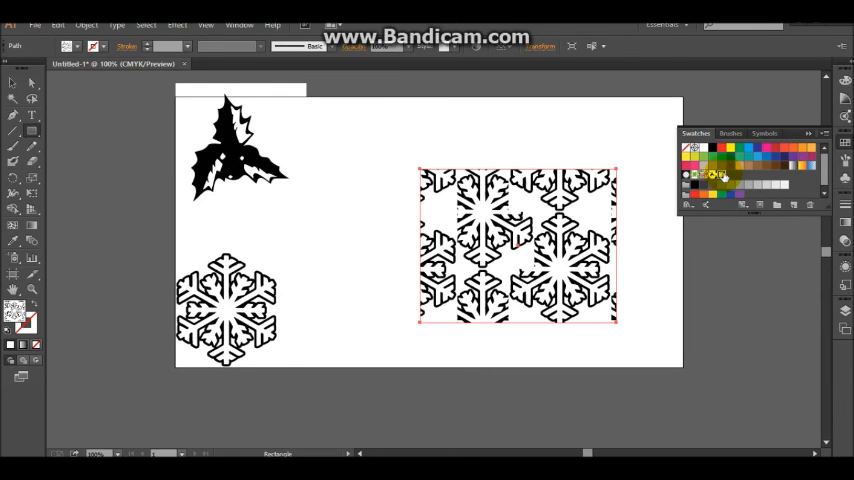